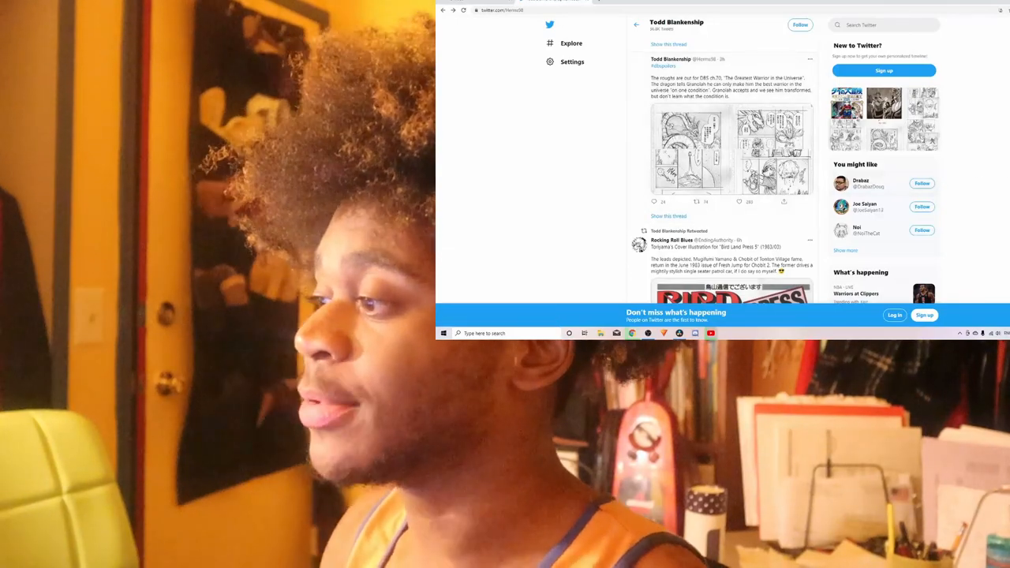
scroll("down", 3)
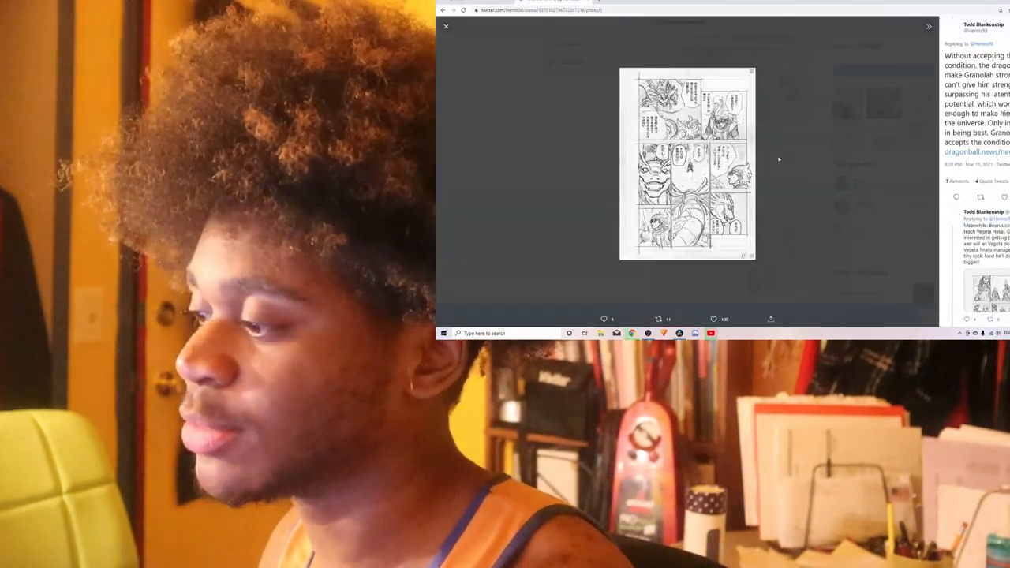
left_click(445, 25)
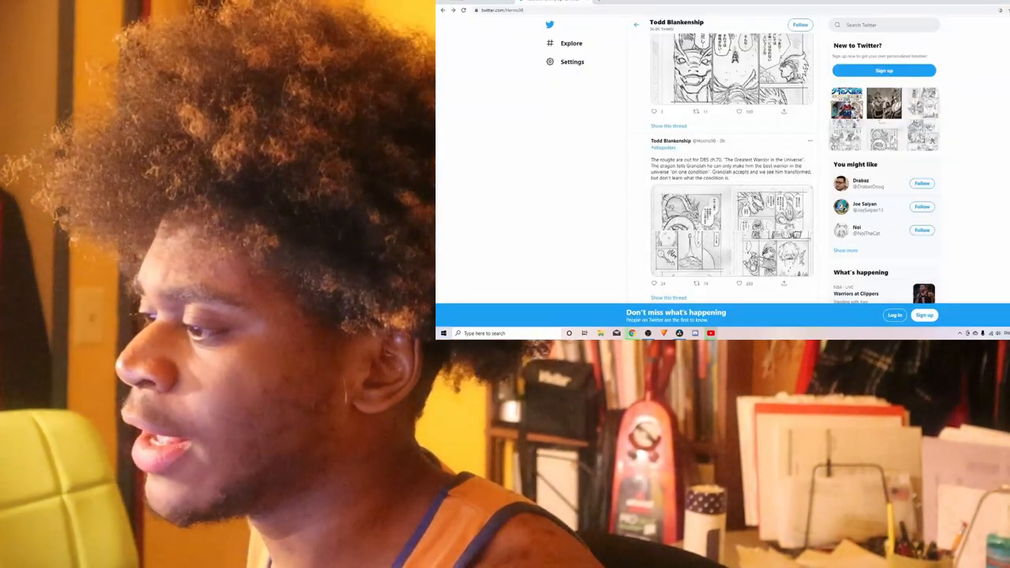
scroll("down", 3)
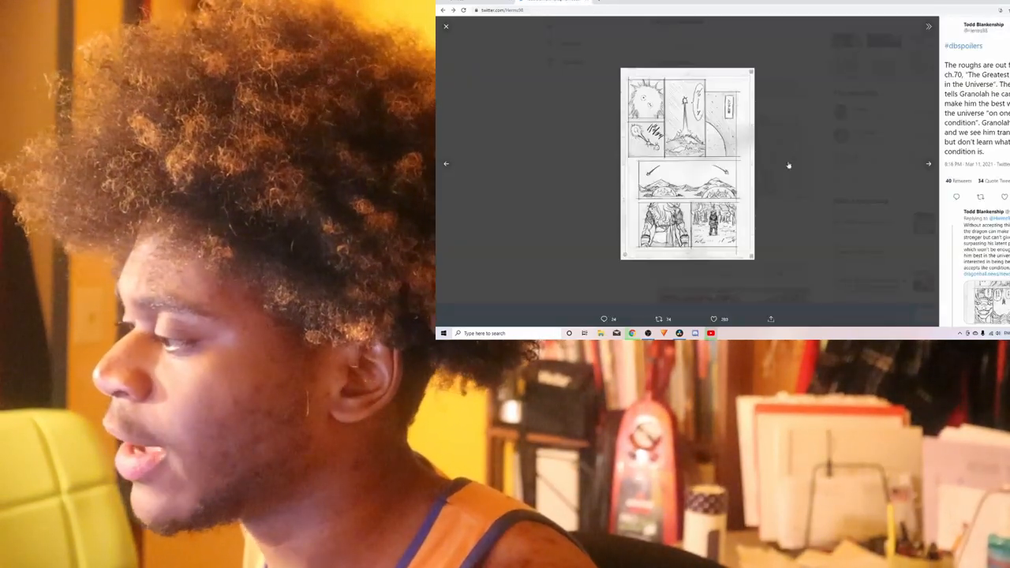
left_click(927, 162)
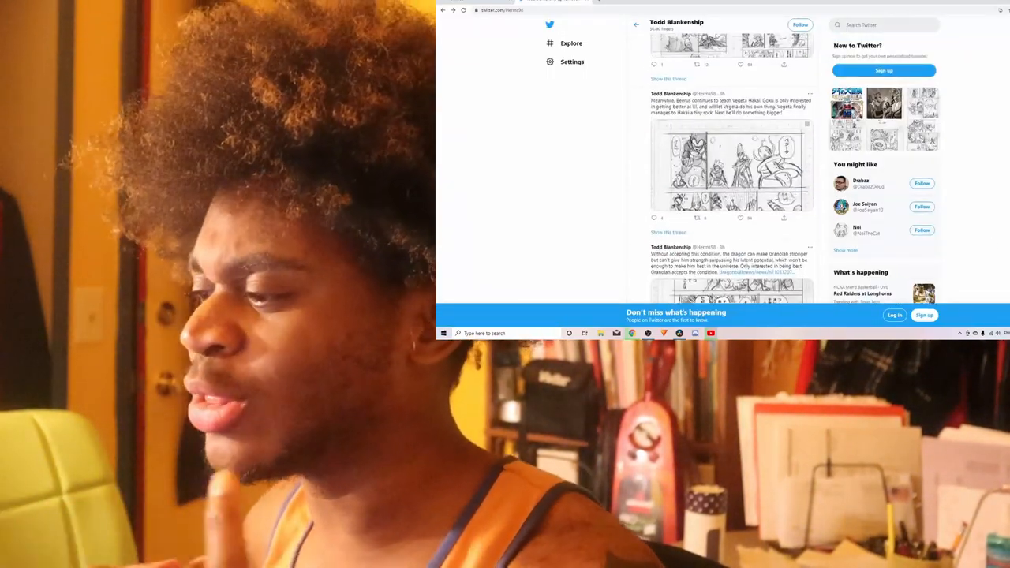
scroll("down", 3)
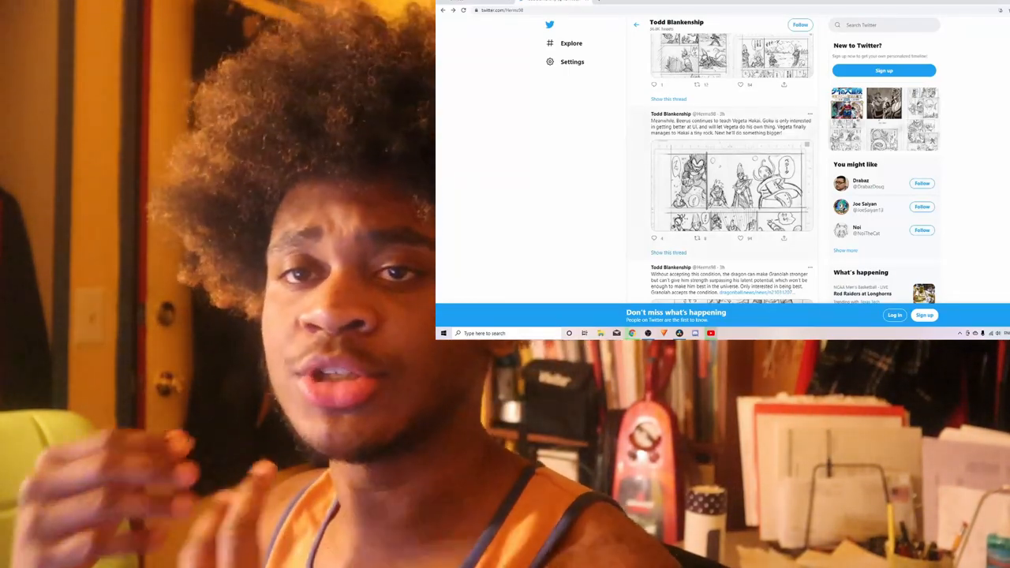
left_click(728, 186)
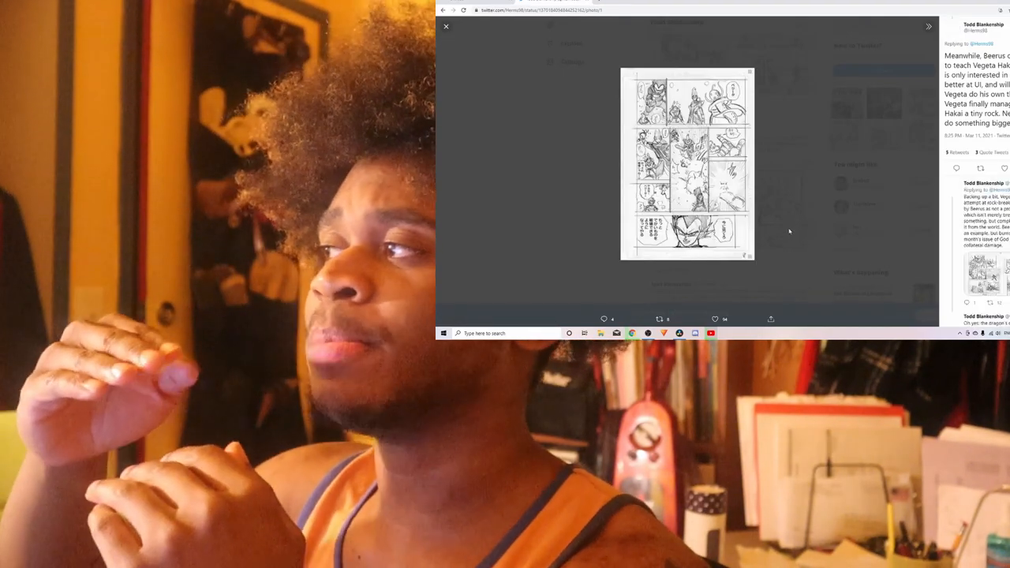
left_click(445, 25)
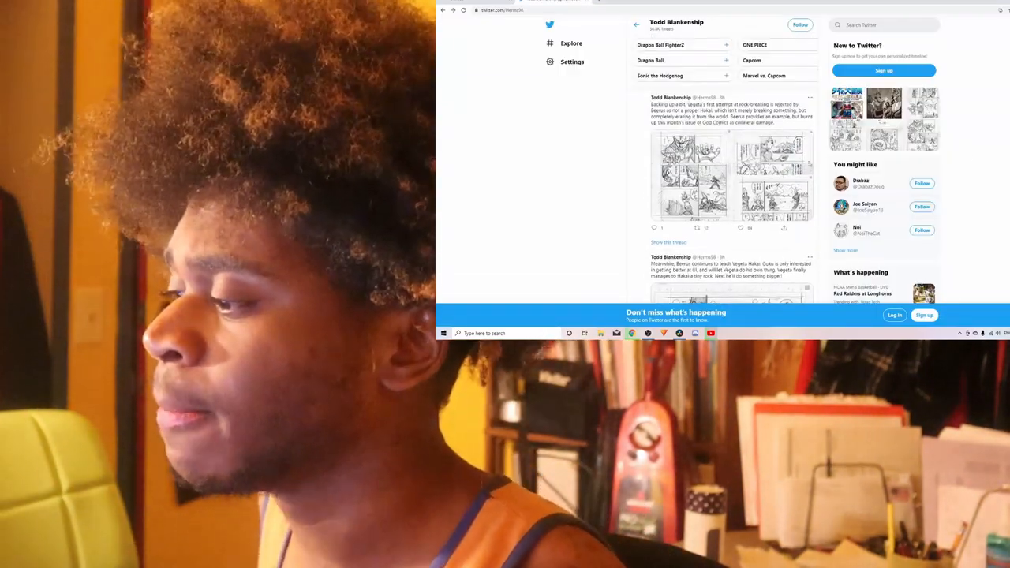
left_click(688, 173)
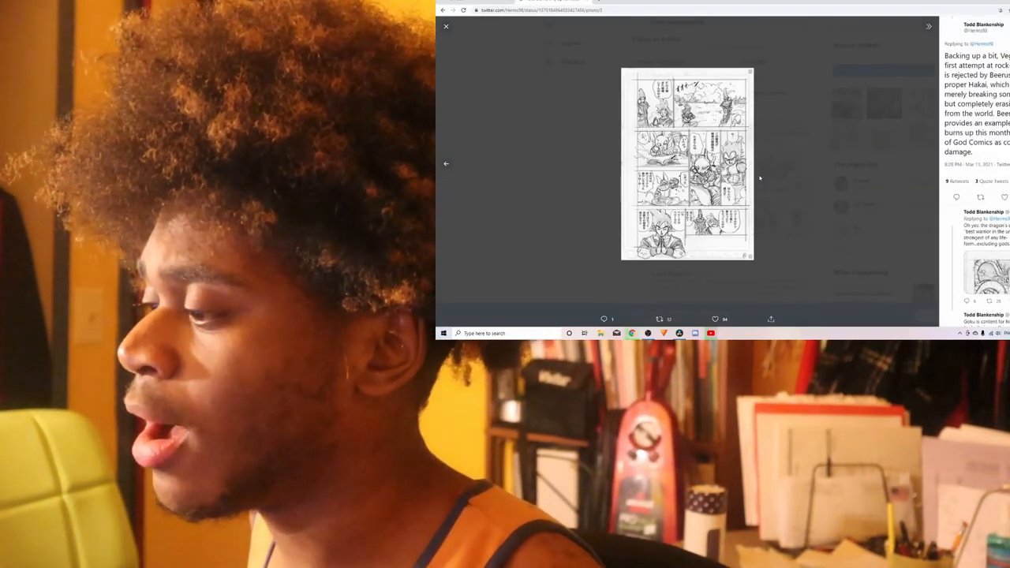
left_click(444, 25)
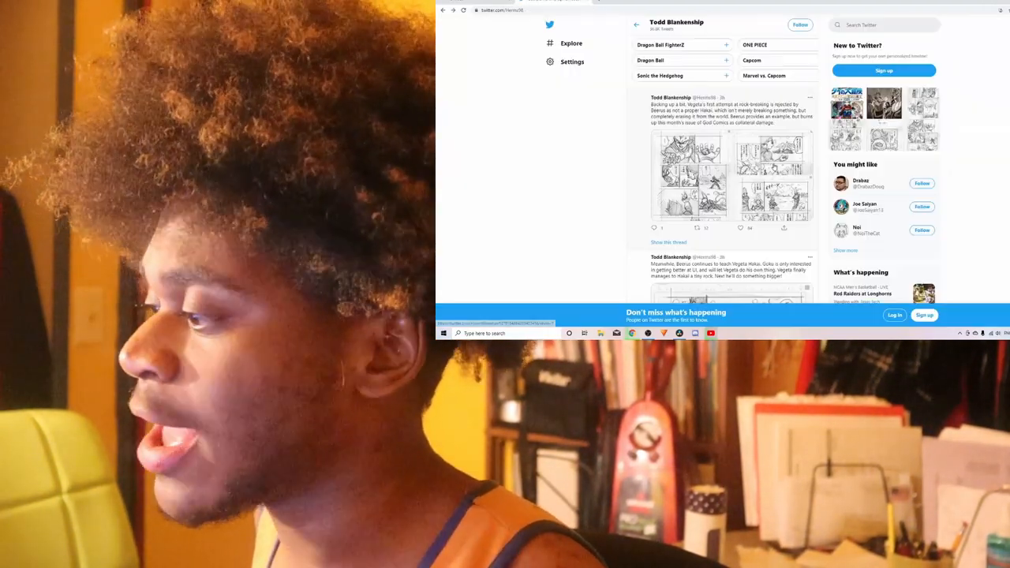
left_click(691, 173)
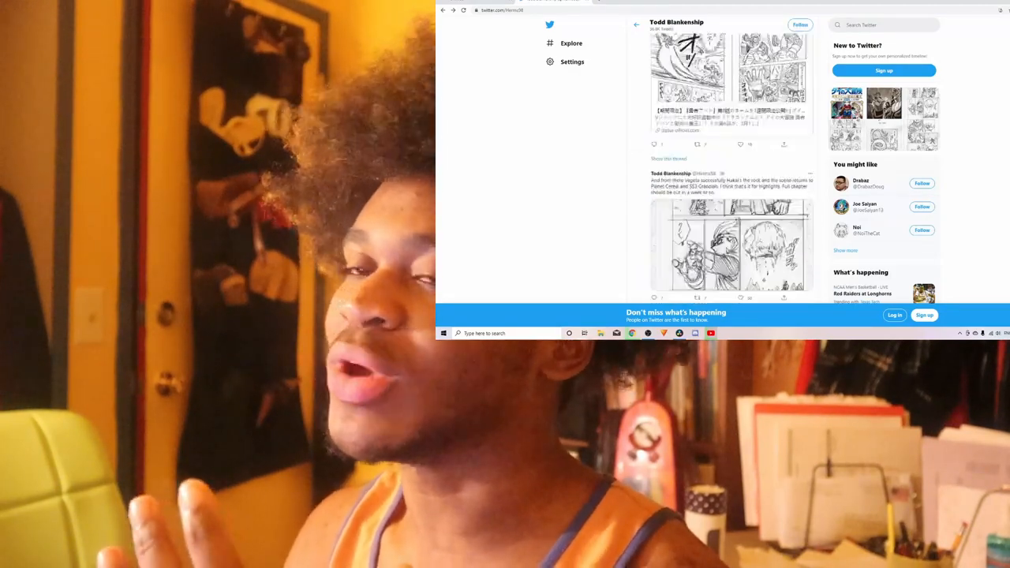
scroll("down", 3)
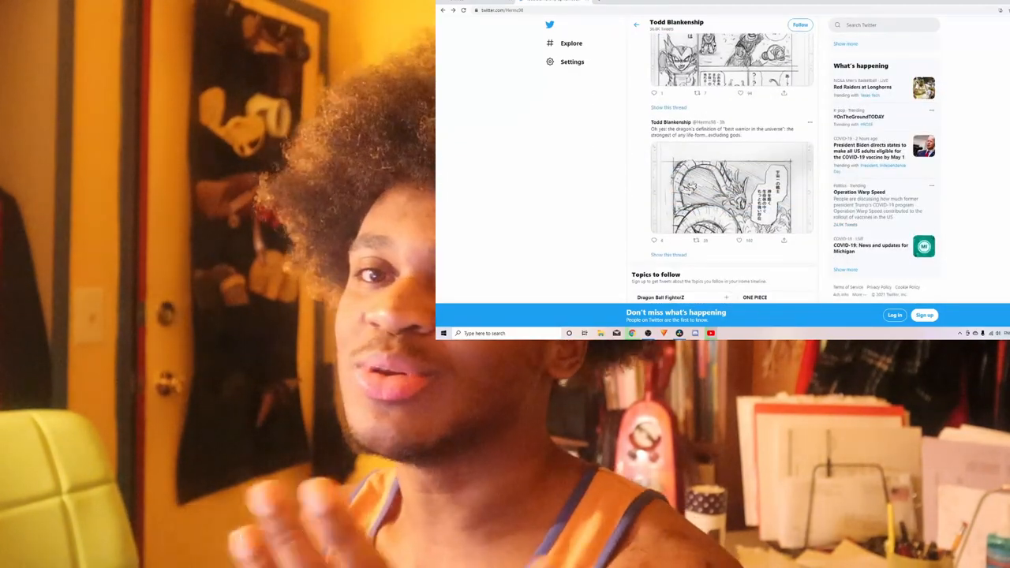
scroll("down", 3)
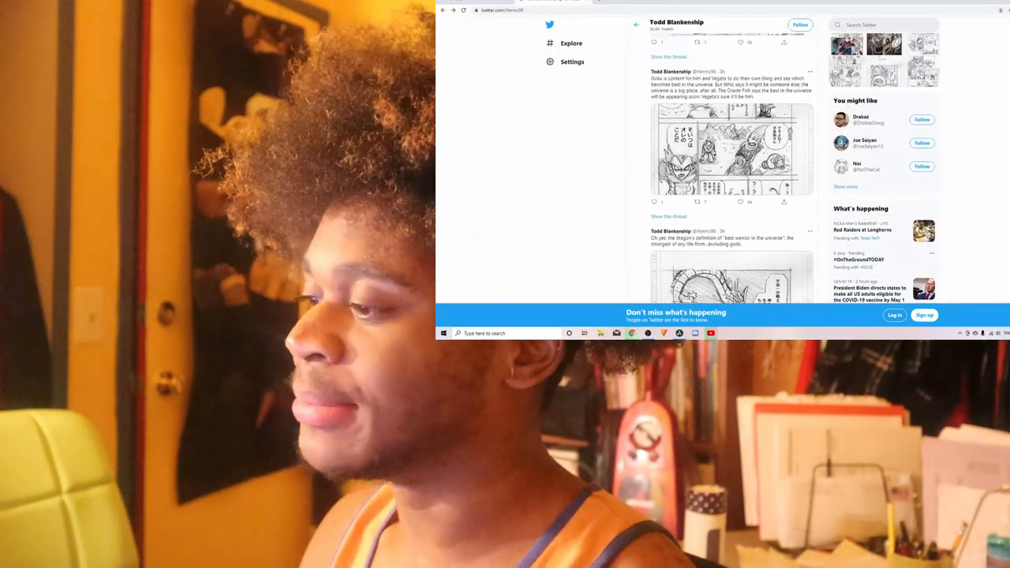
scroll("down", 3)
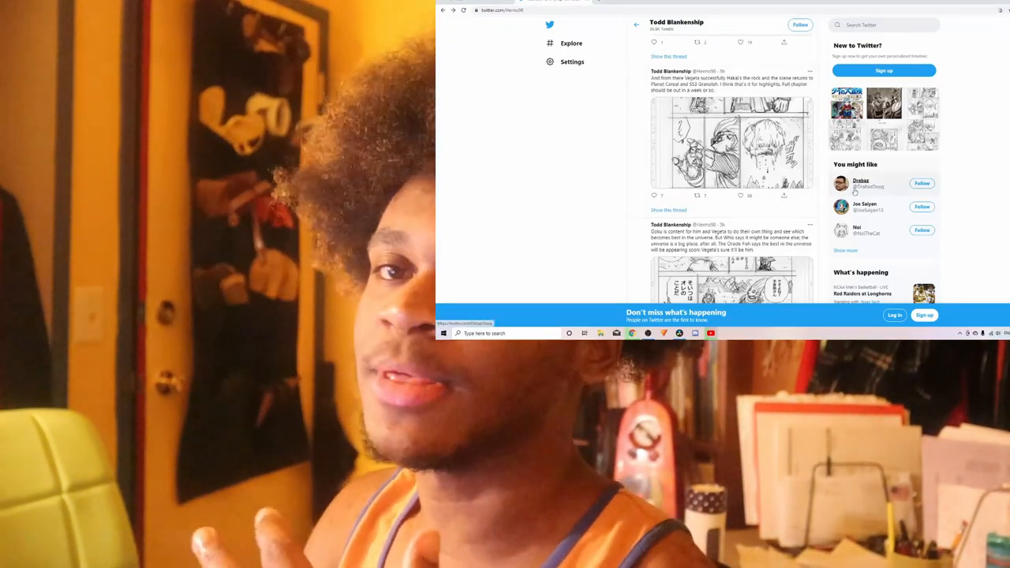
scroll("down", 3)
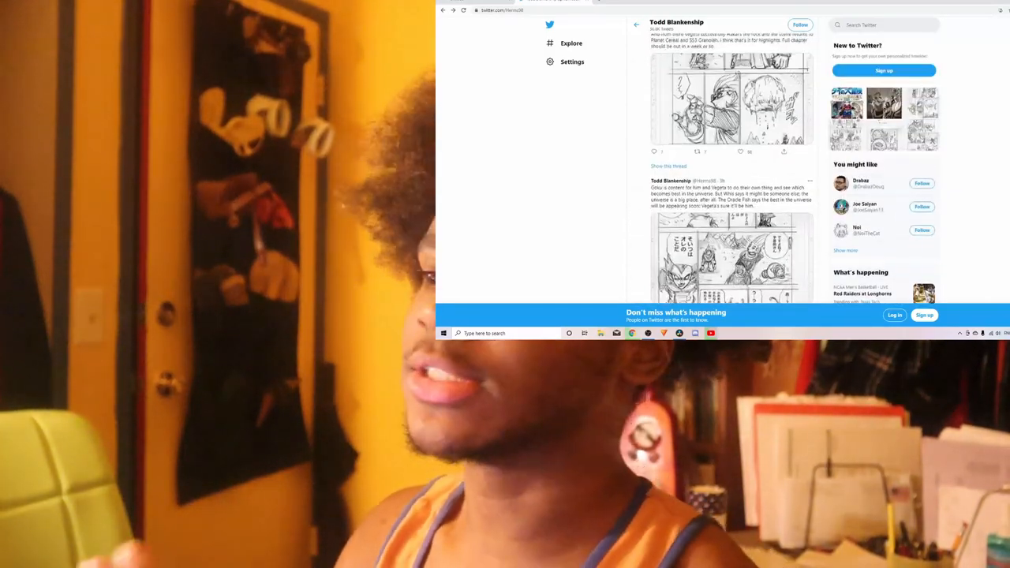
scroll("down", 3)
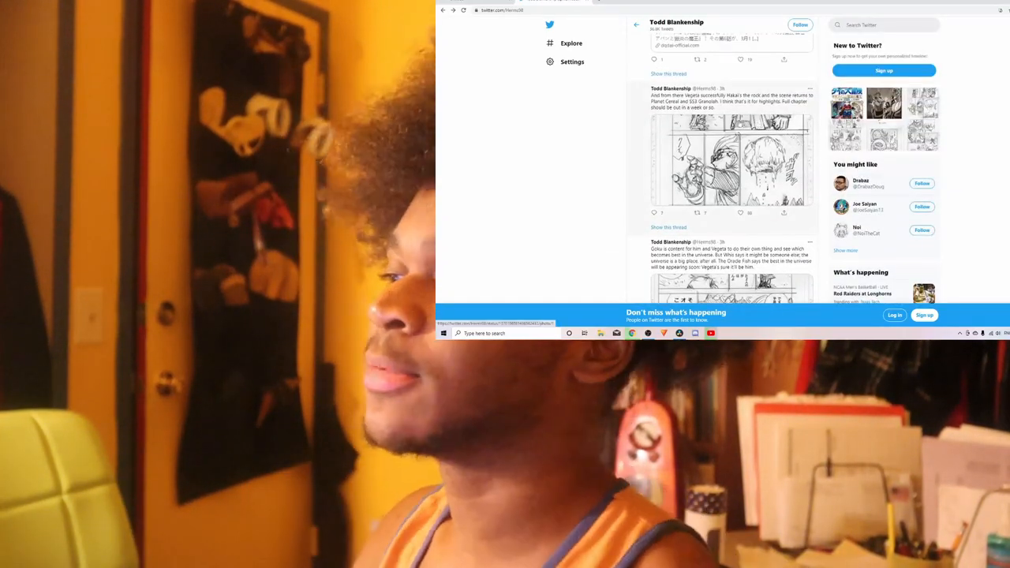
left_click(728, 158)
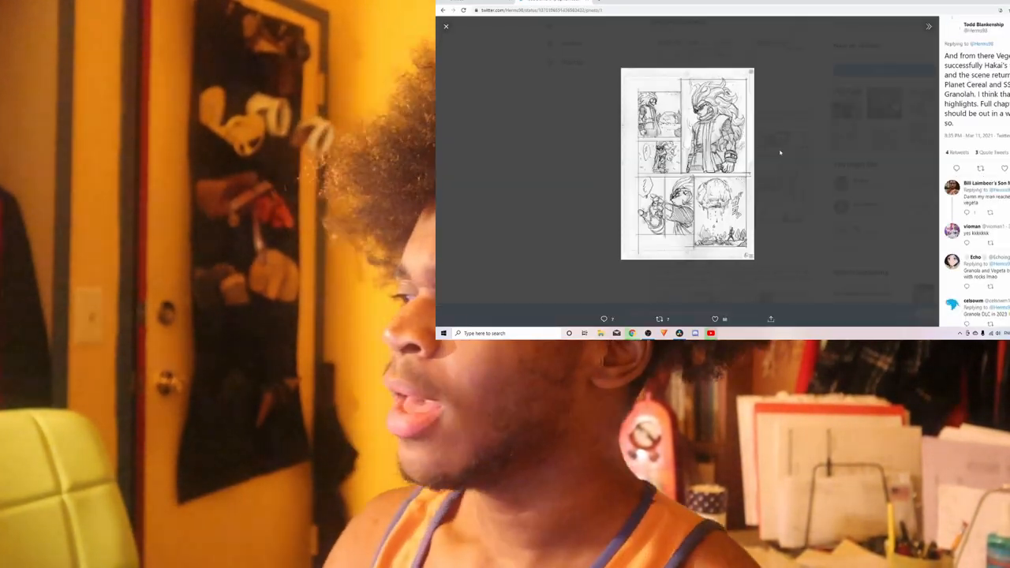
left_click(445, 25)
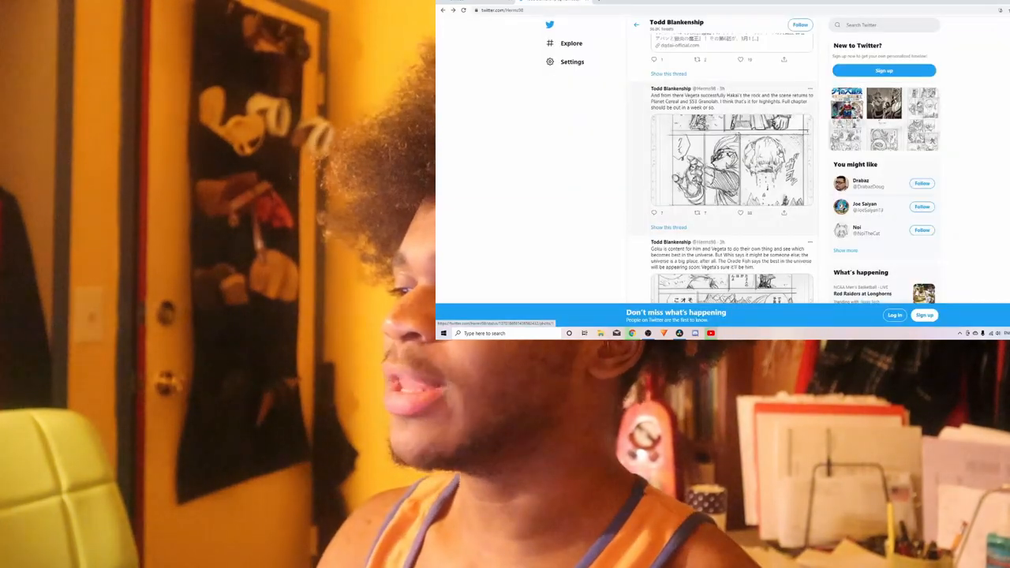